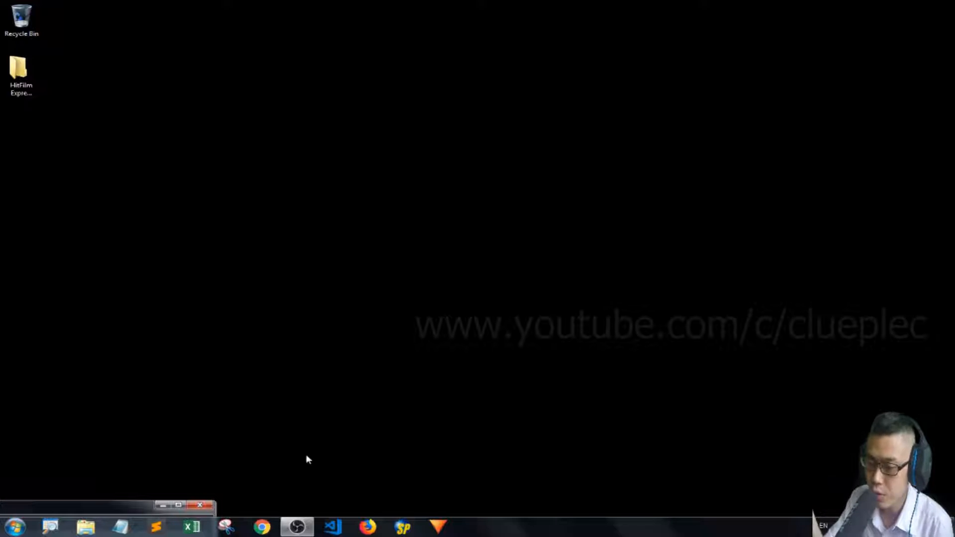
{"action": "mouse_move", "coordinate": [333, 527]}
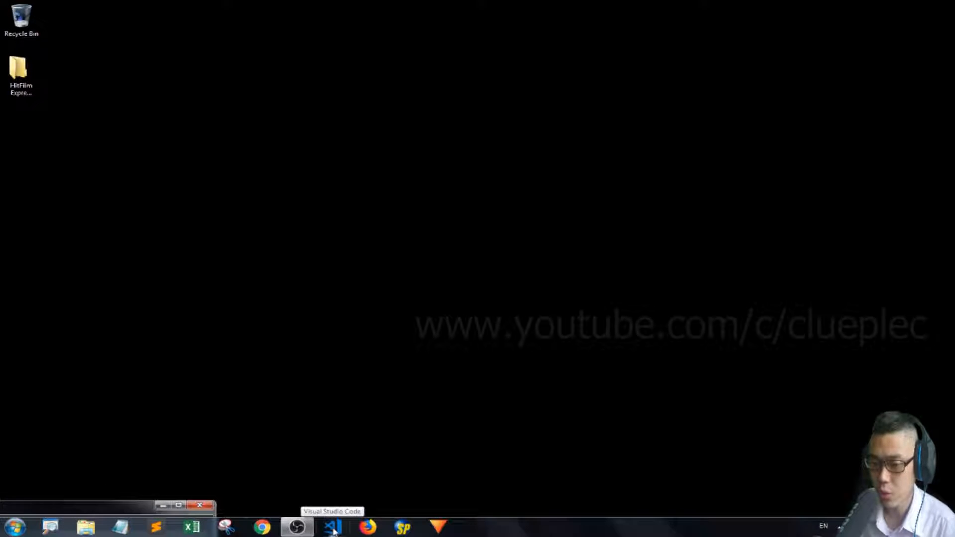
- Launch VS Code and open index.html from the gridbiz folder in the Explorer
{"action": "left_click", "coordinate": [332, 526]}
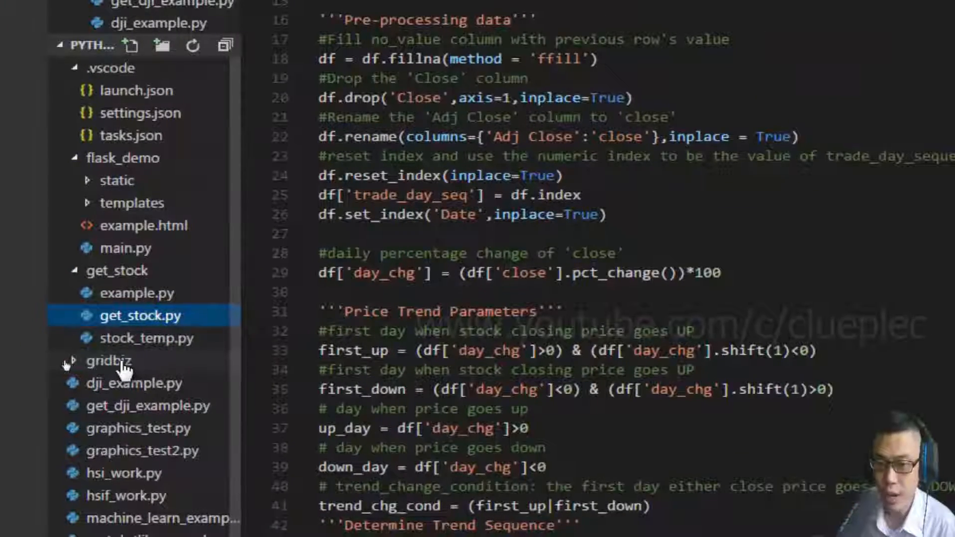
{"action": "left_click", "coordinate": [108, 360]}
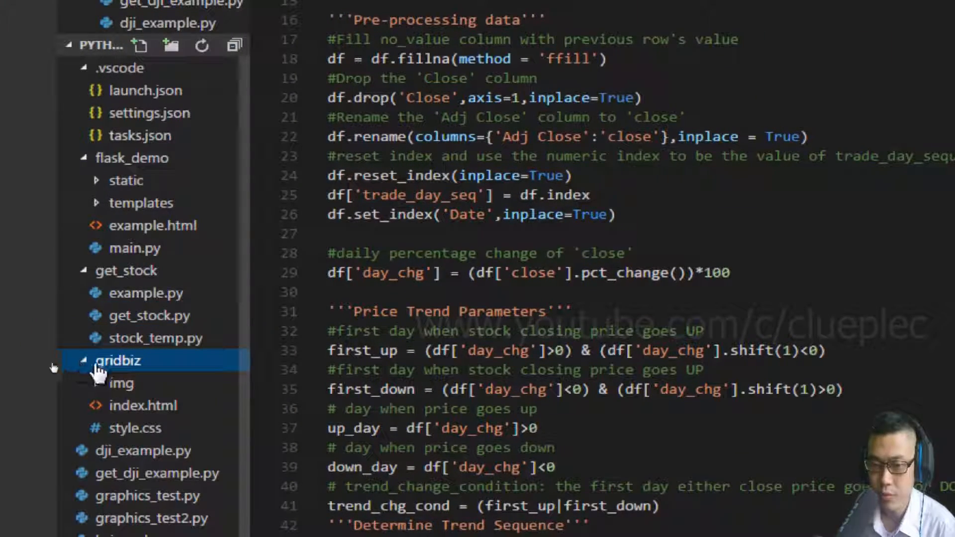
{"action": "left_click", "coordinate": [144, 405]}
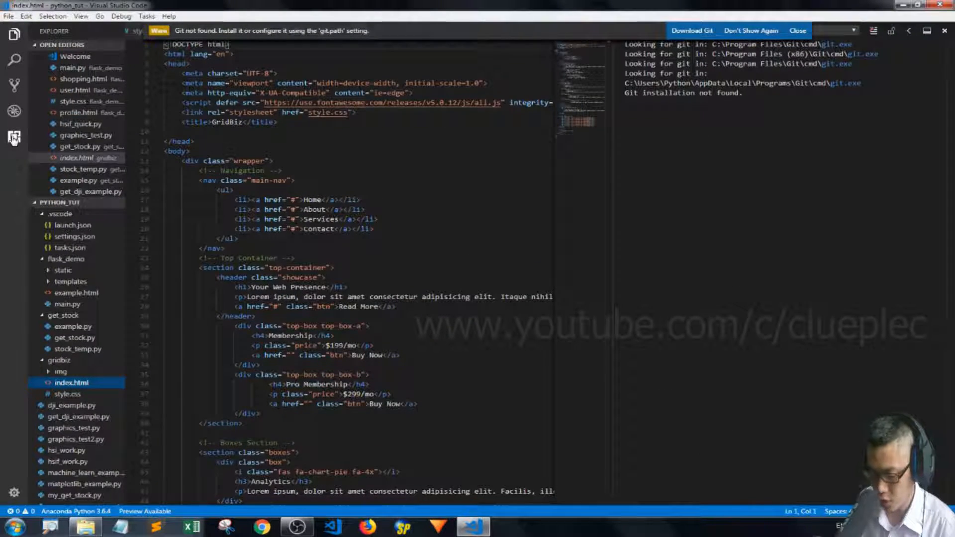
- Search the Extensions view for 'live server' and install Live Server by Ritwick Dey
{"action": "left_click", "coordinate": [14, 136]}
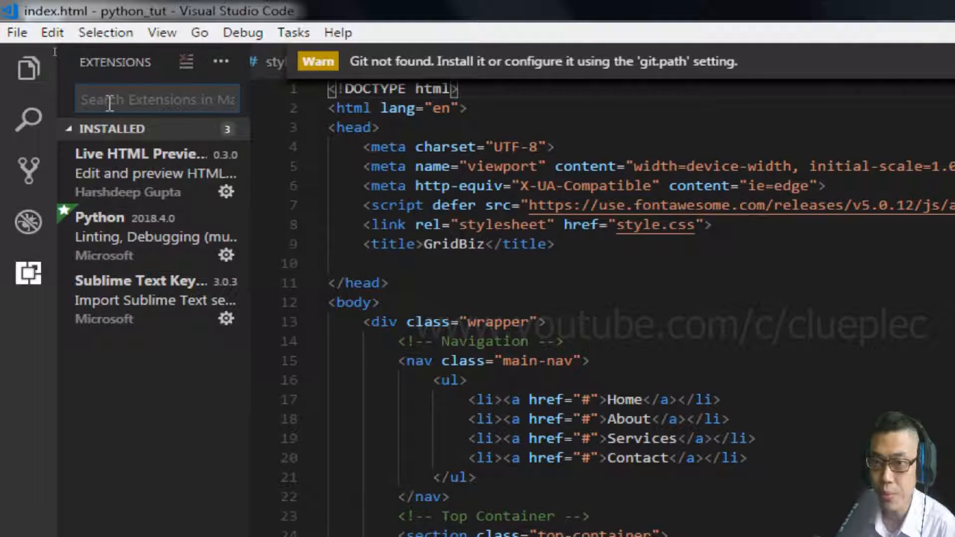
{"action": "type", "text": "liveserver"}
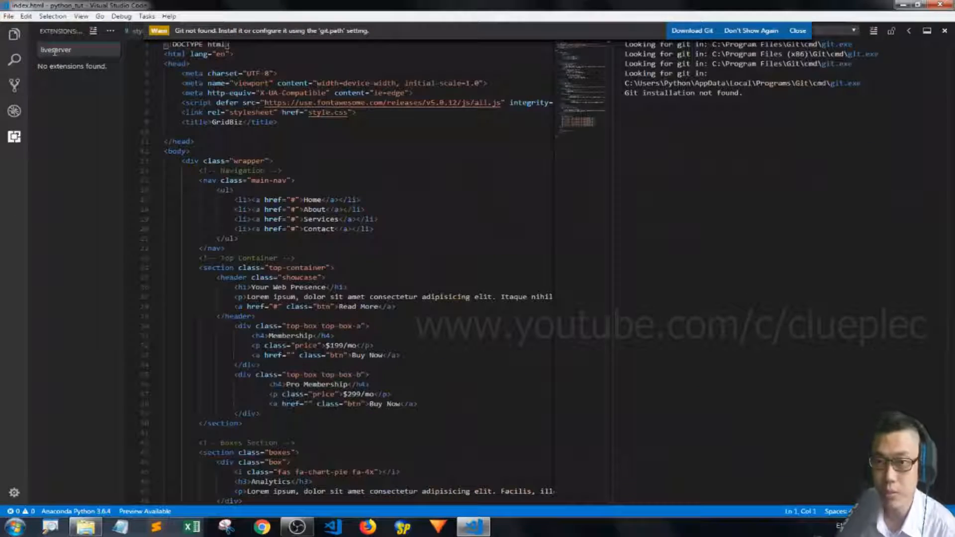
{"action": "type", "text": "live sever"}
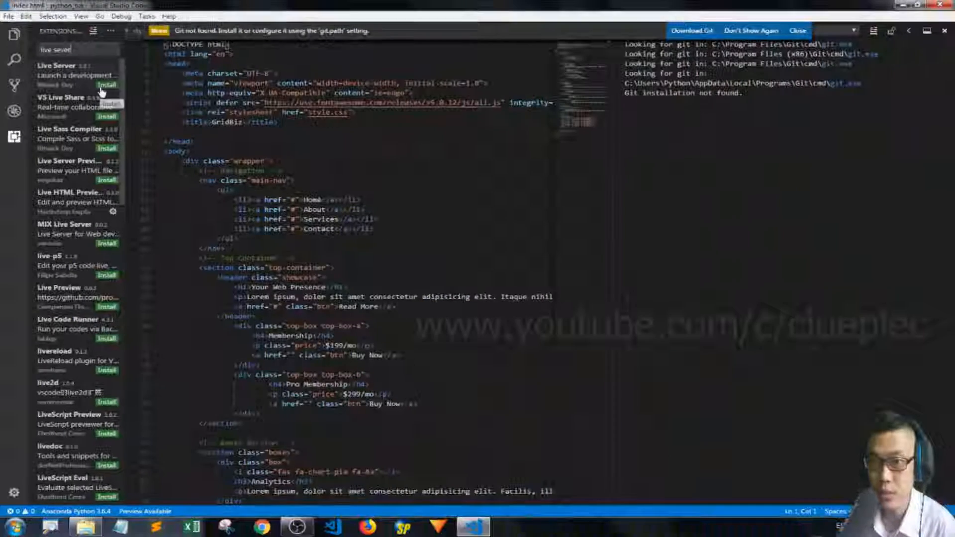
{"action": "left_click", "coordinate": [55, 66]}
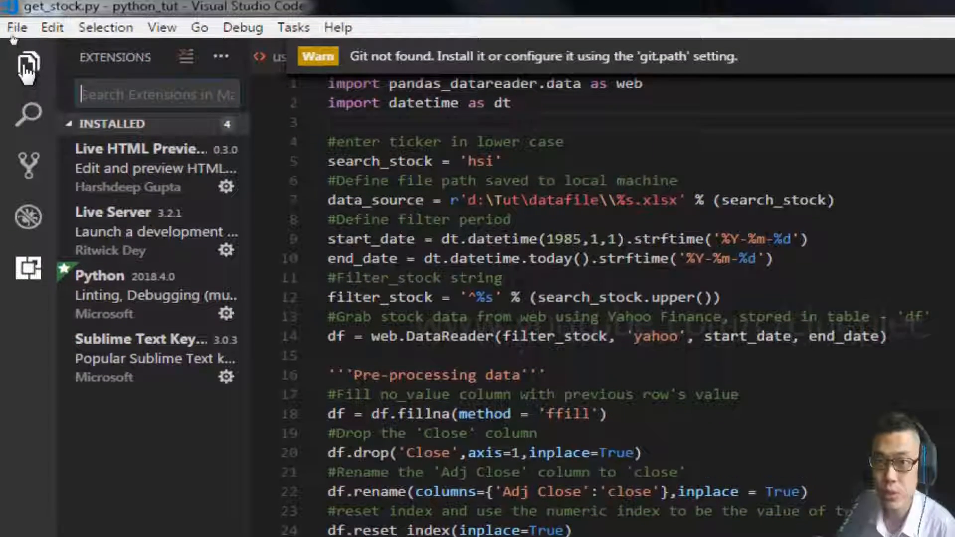
- Return to the Explorer file list and scroll within index.html
{"action": "left_click", "coordinate": [27, 65]}
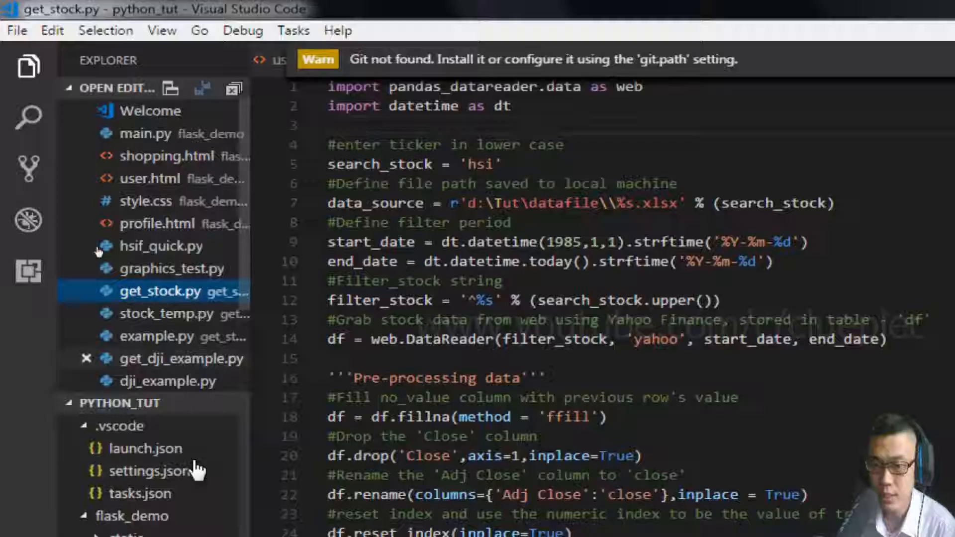
{"action": "scroll", "scroll_direction": "down", "scroll_amount": 3}
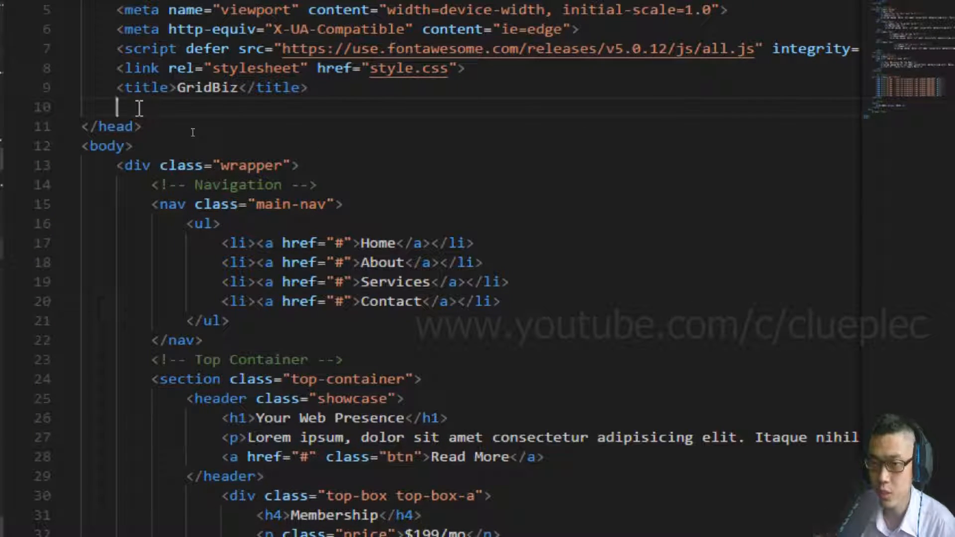
- Serve index.html with 'Open with Live Server' from the editor context menu
{"action": "right_click", "coordinate": [122, 108]}
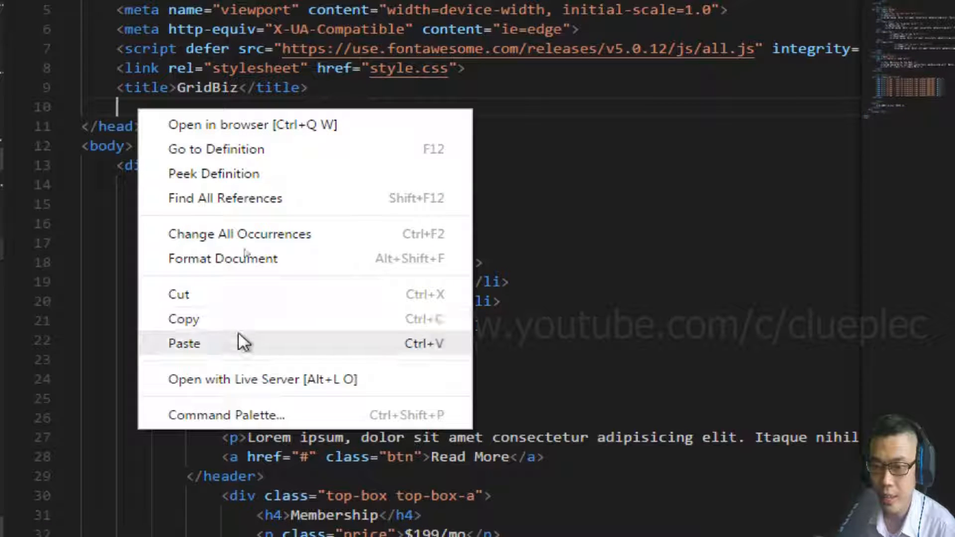
{"action": "mouse_move", "coordinate": [200, 390]}
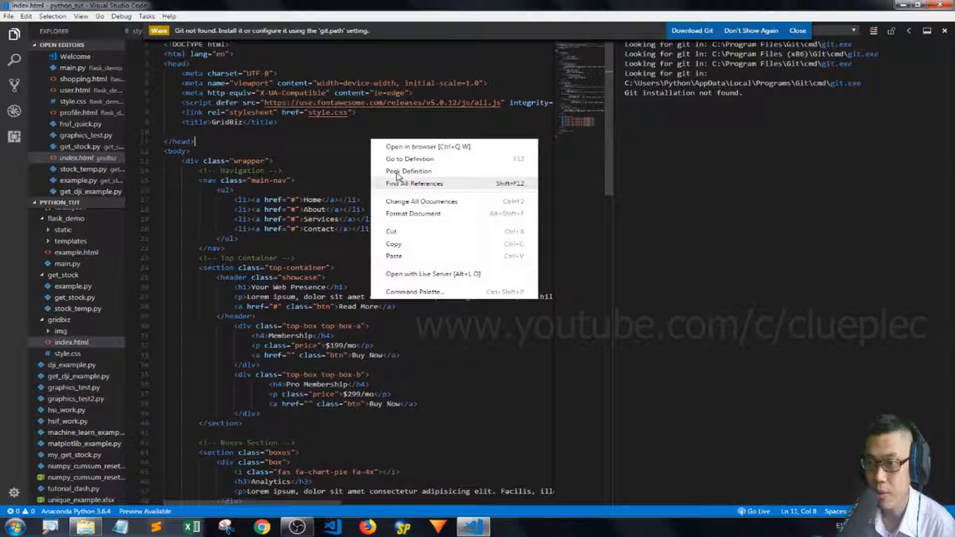
{"action": "left_click", "coordinate": [433, 274]}
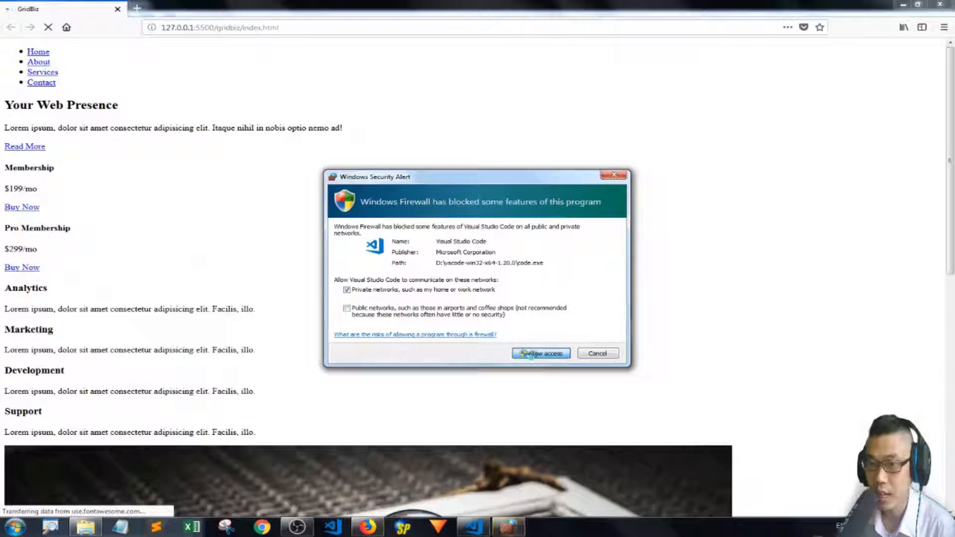
- Allow Visual Studio Code through the Windows firewall so the page loads in Firefox
{"action": "left_click", "coordinate": [539, 353]}
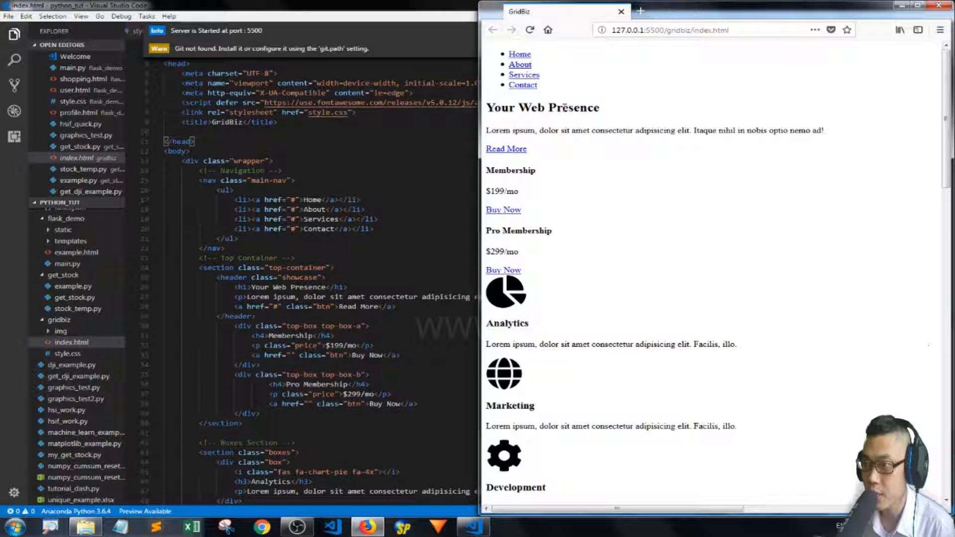
- Focus the index.html editor and scroll up to the showcase h1 heading
{"action": "left_click", "coordinate": [621, 11]}
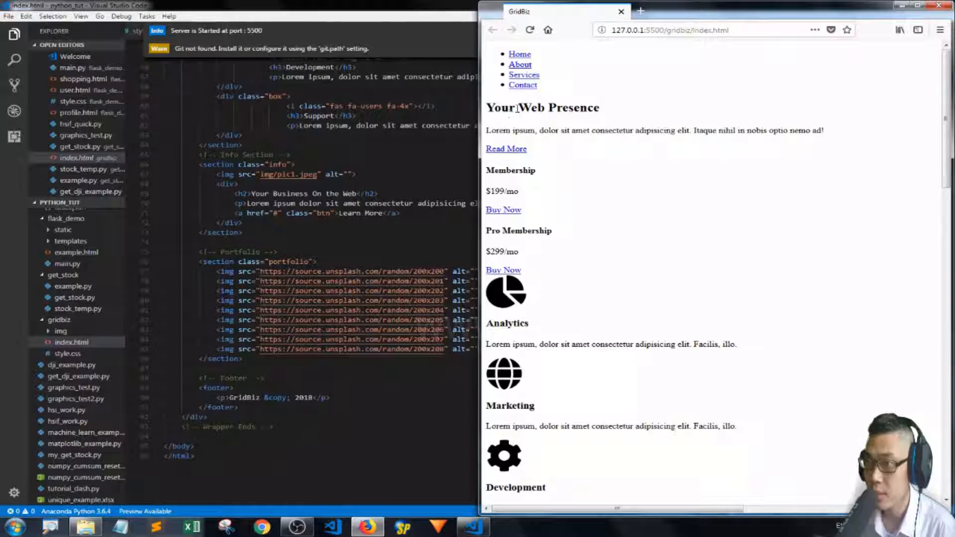
{"action": "mouse_move", "coordinate": [584, 160]}
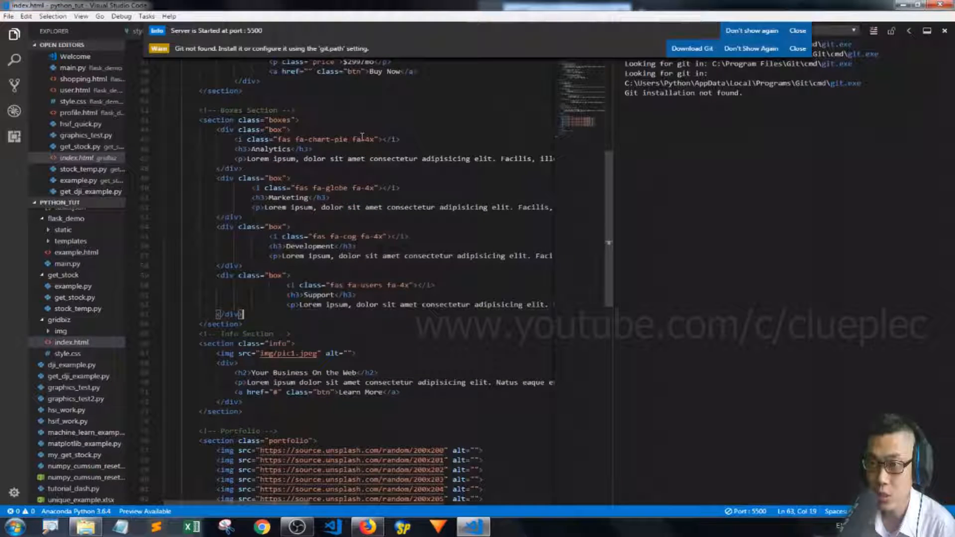
{"action": "scroll", "scroll_direction": "up", "scroll_amount": 3}
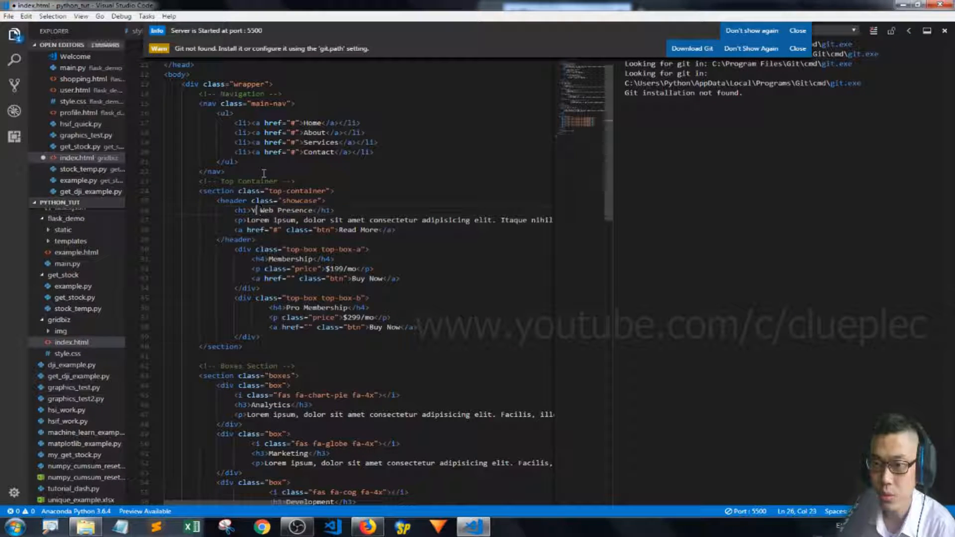